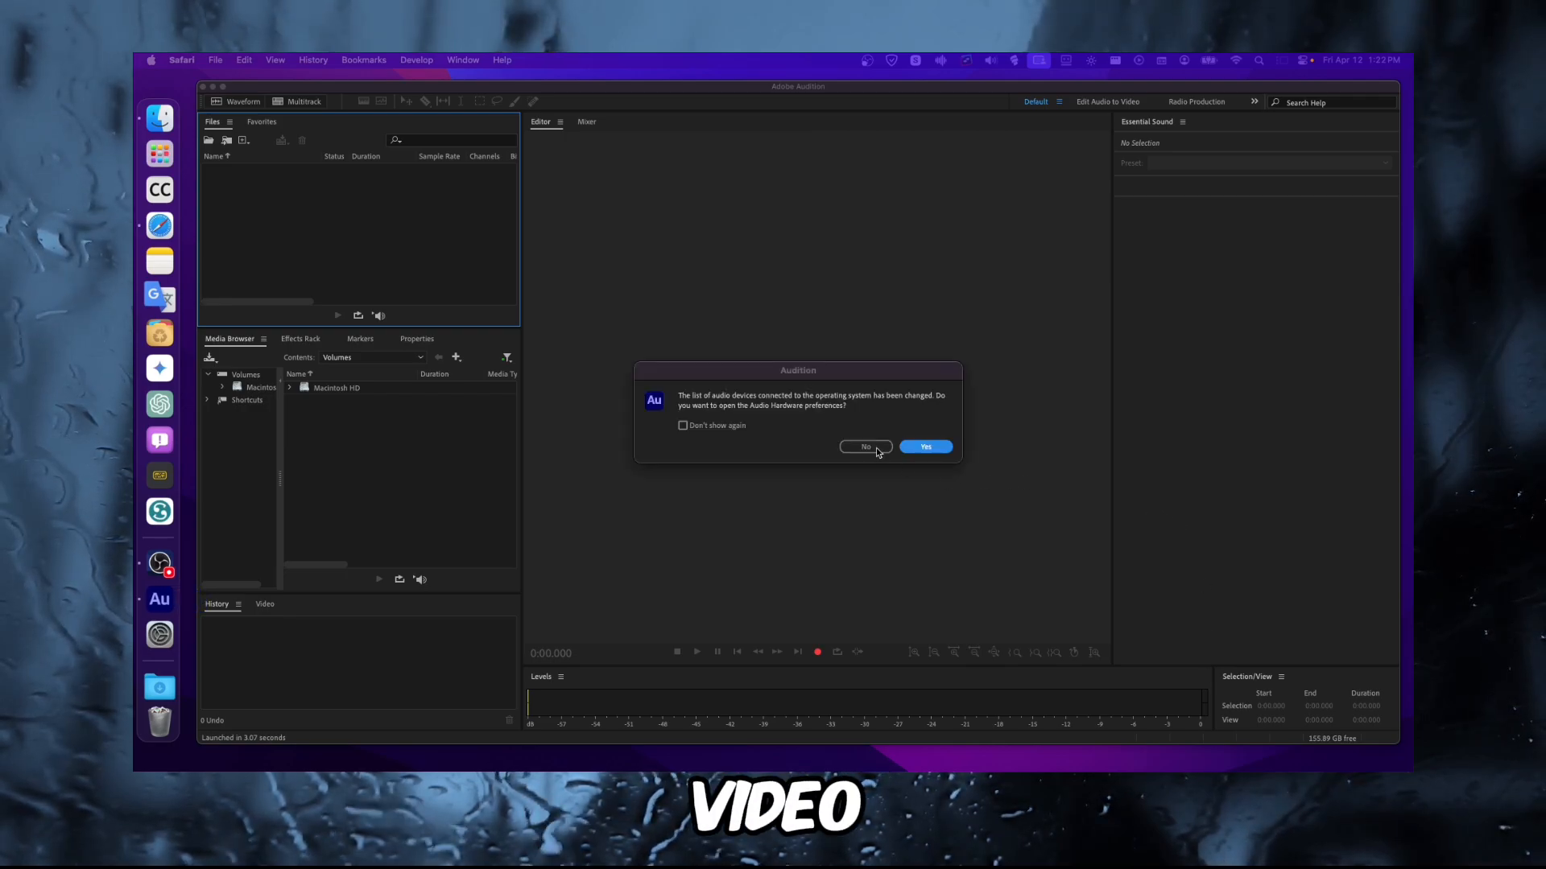
Dismiss the device-change prompt and show the Settings submenu under the Adobe Audition menu
click(864, 446)
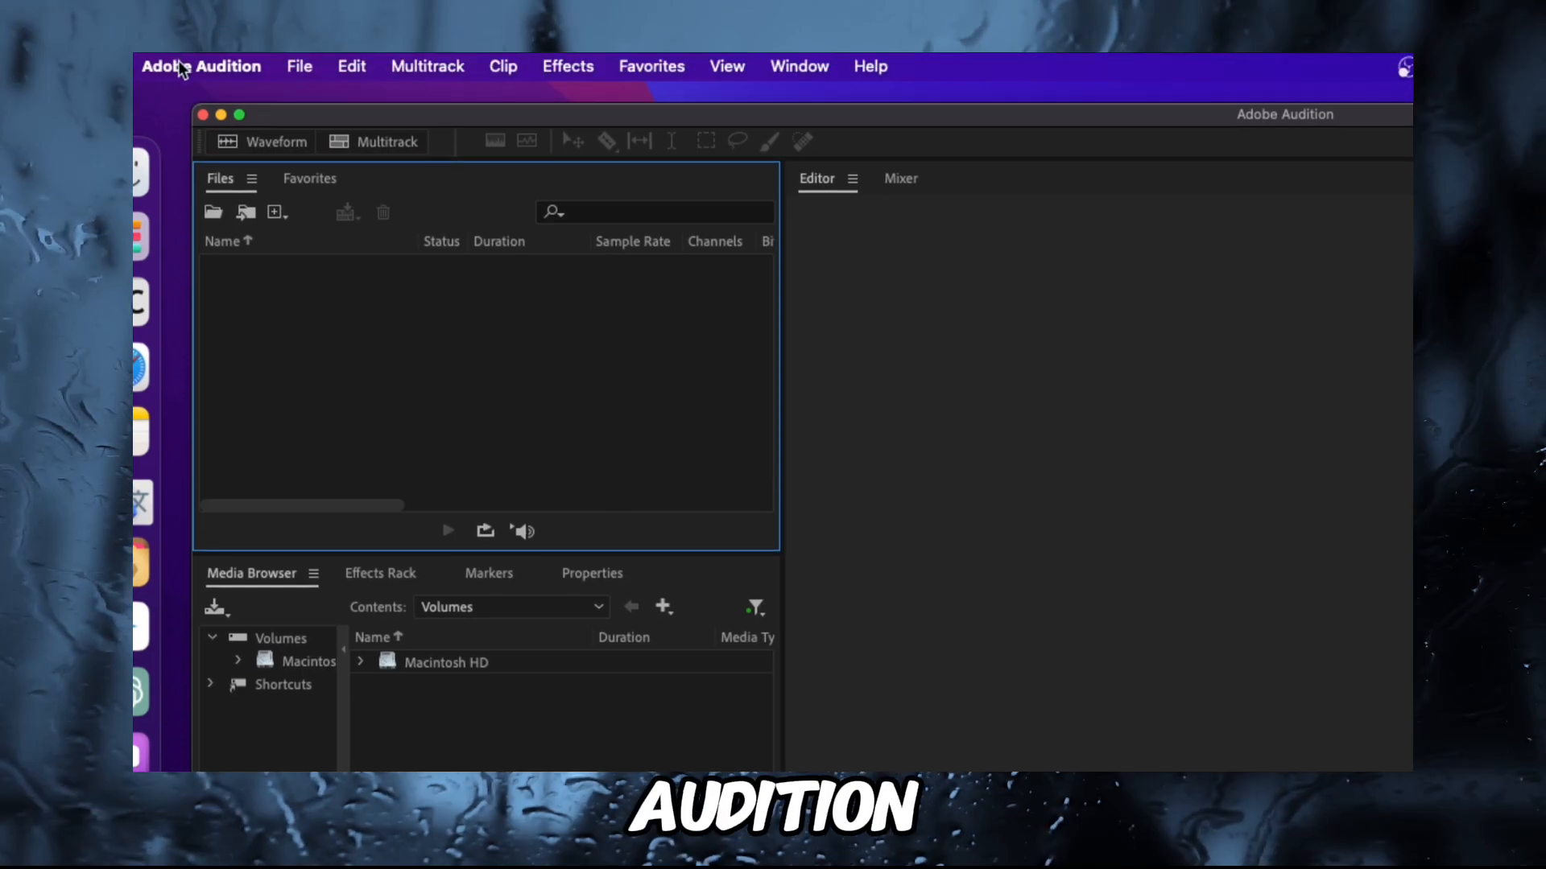
click(201, 66)
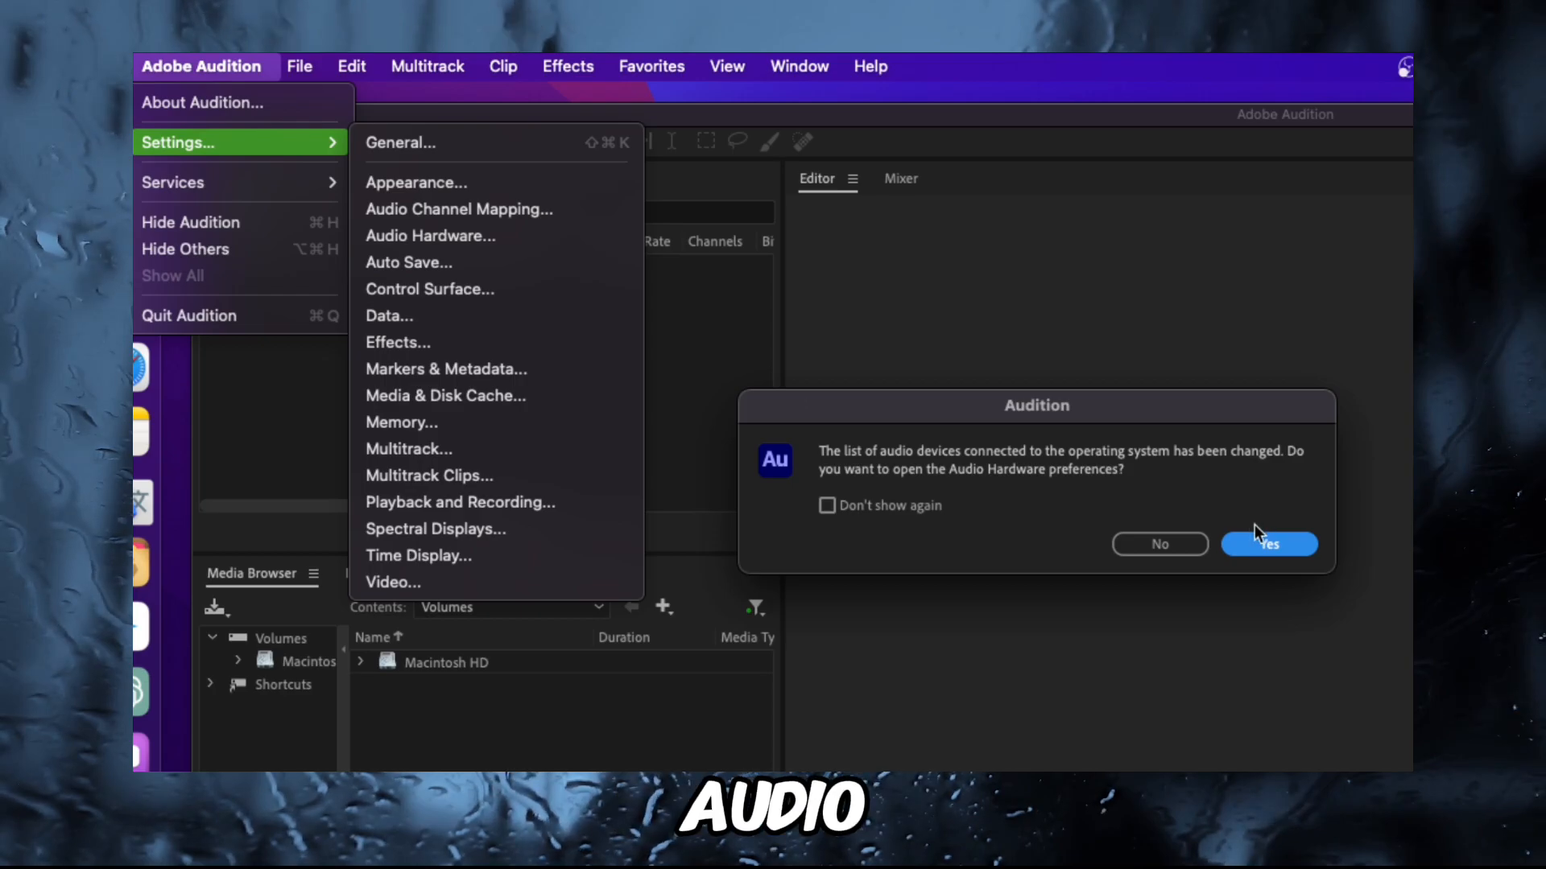
mouse_move(1261, 548)
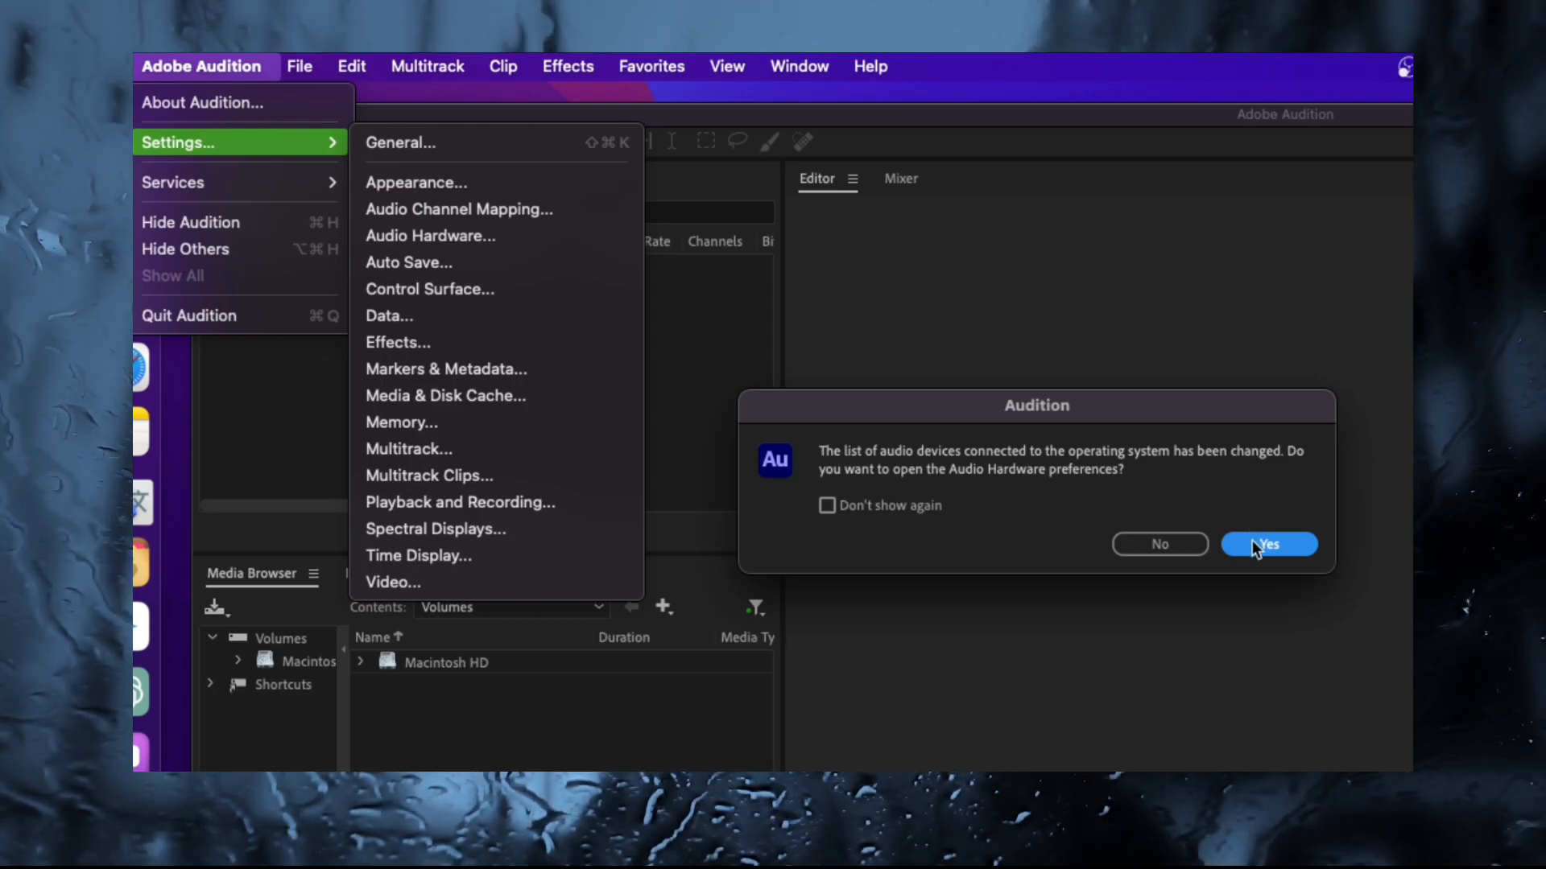
Accept the prompt to open Preferences, view General, then return to Audio Hardware
click(1268, 544)
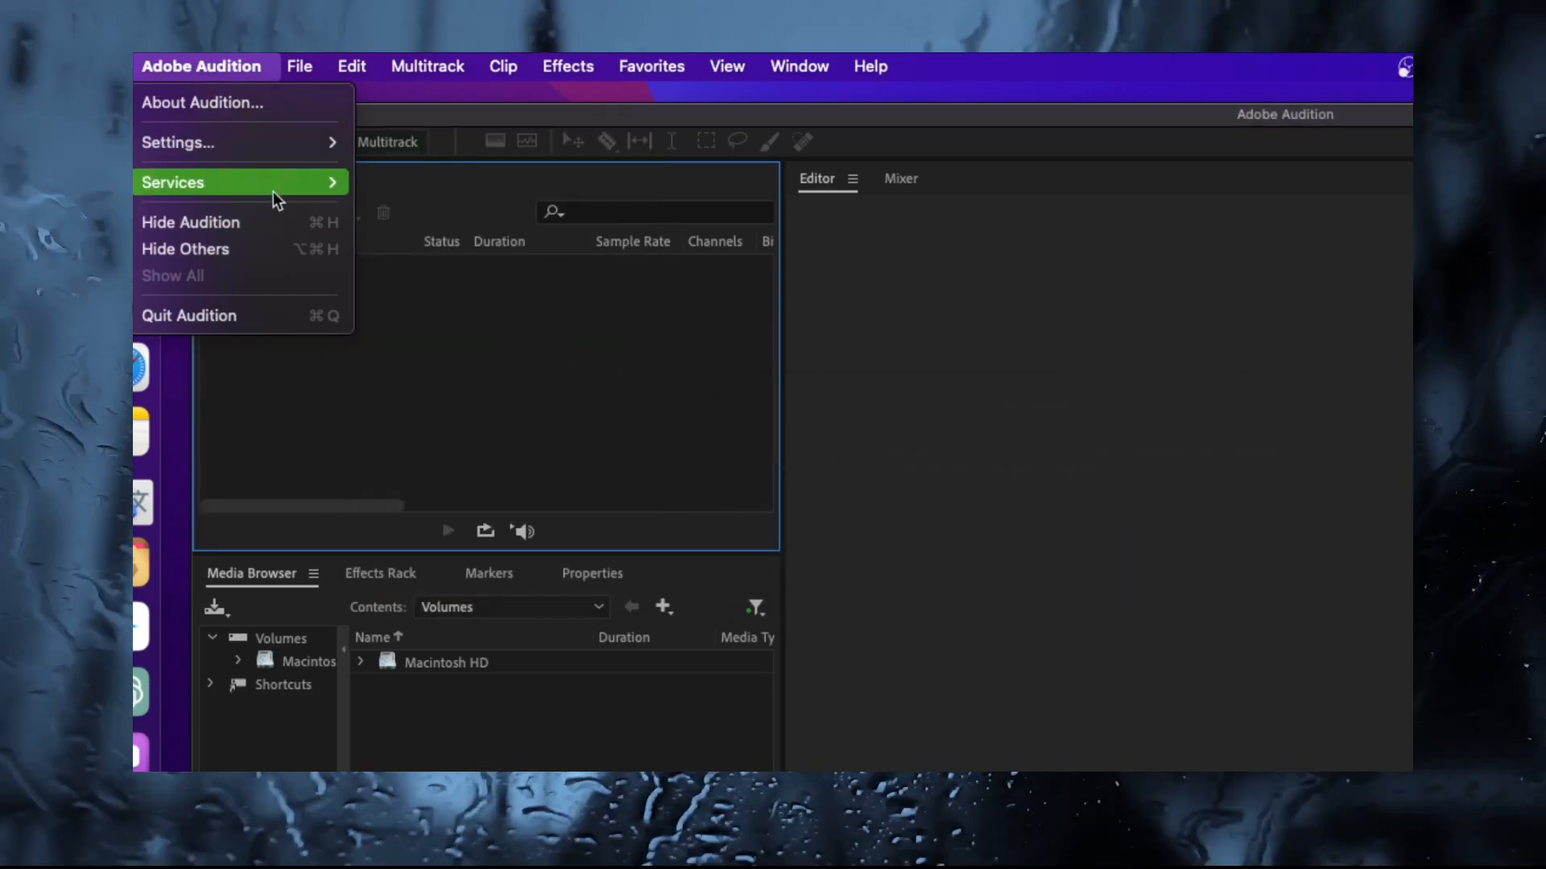
click(179, 141)
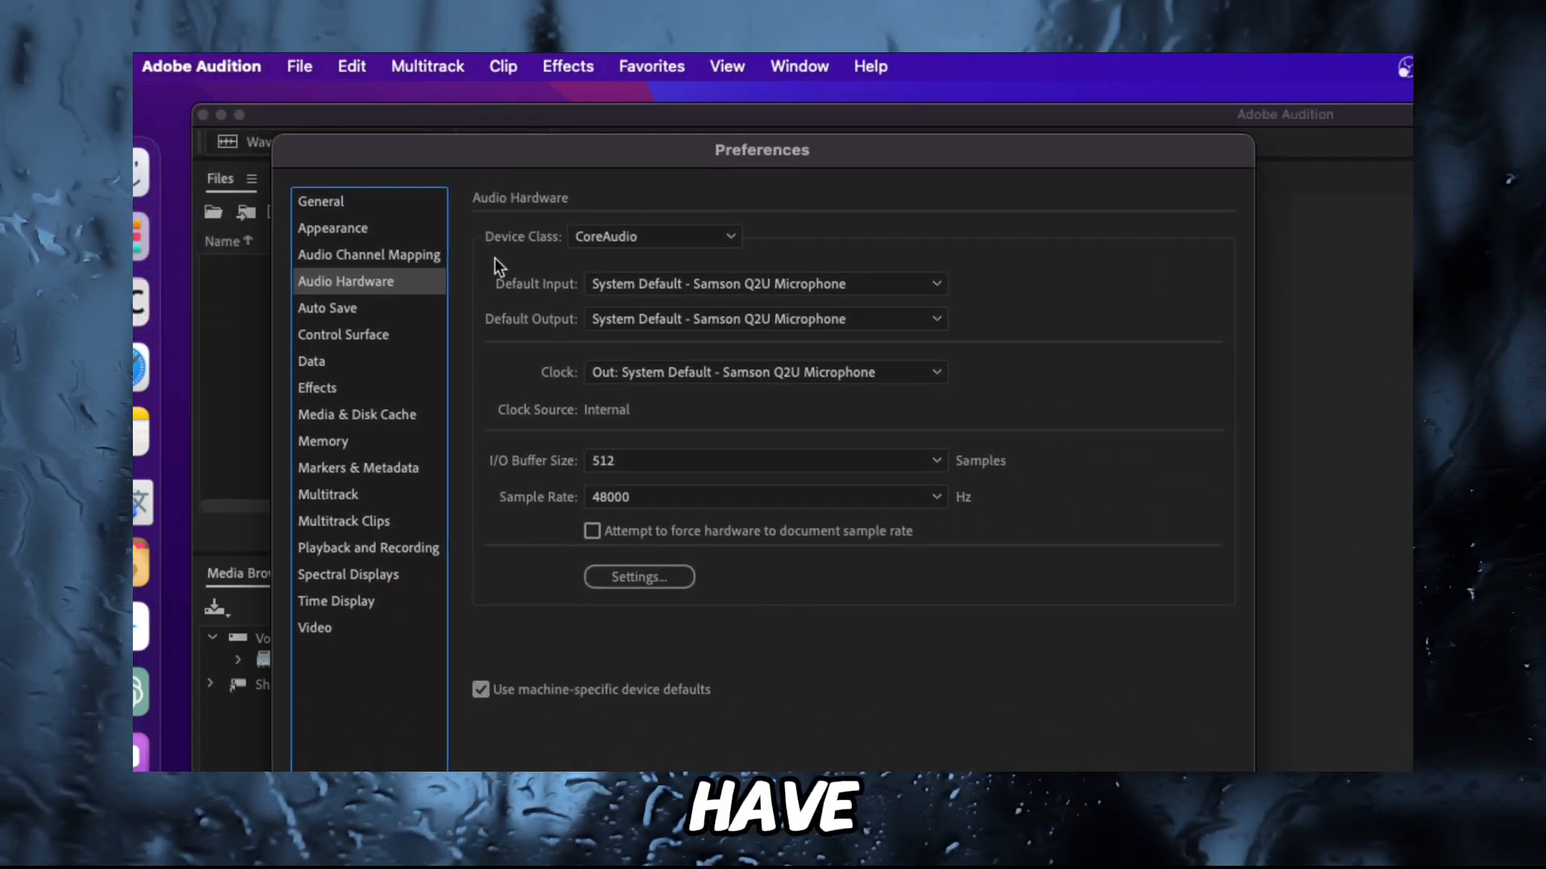
click(319, 201)
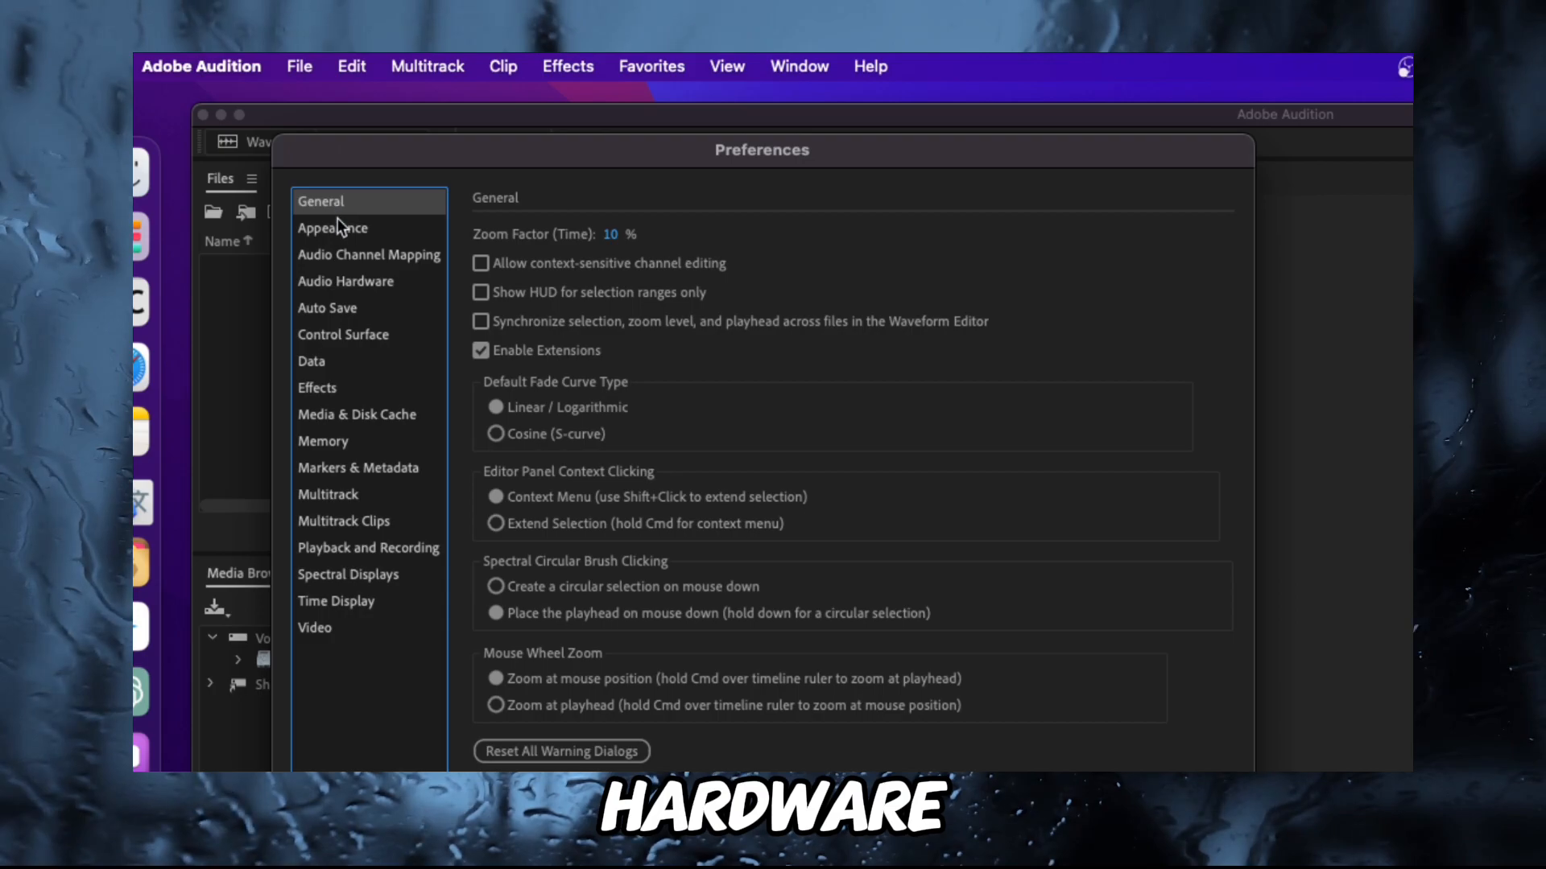
click(346, 281)
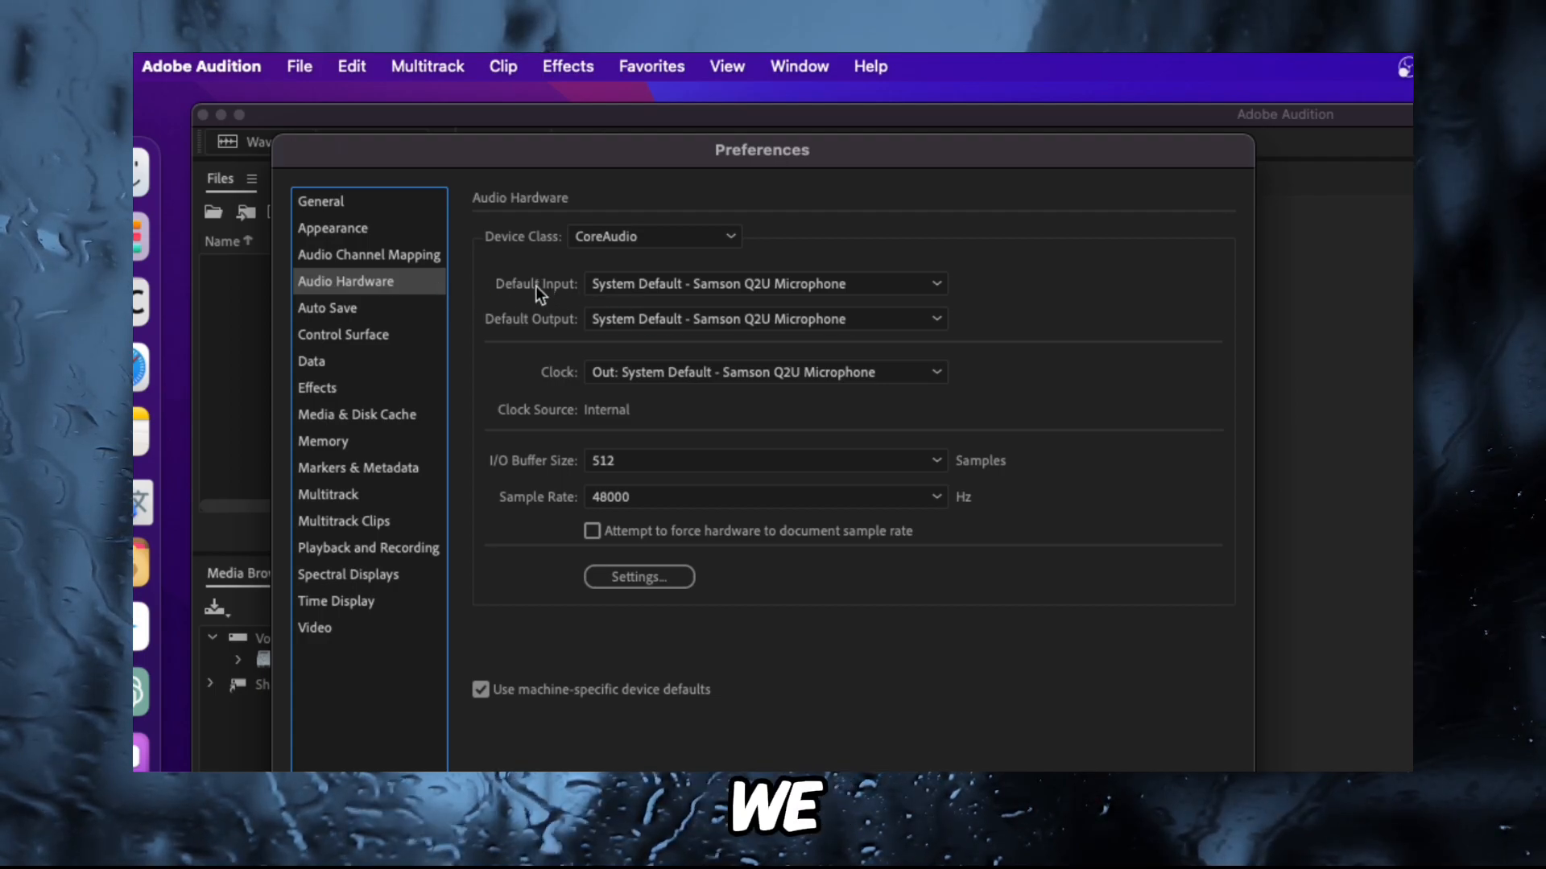
Set Default Input and Default Output to Samson Q2U Microphone and confirm the device change
click(764, 284)
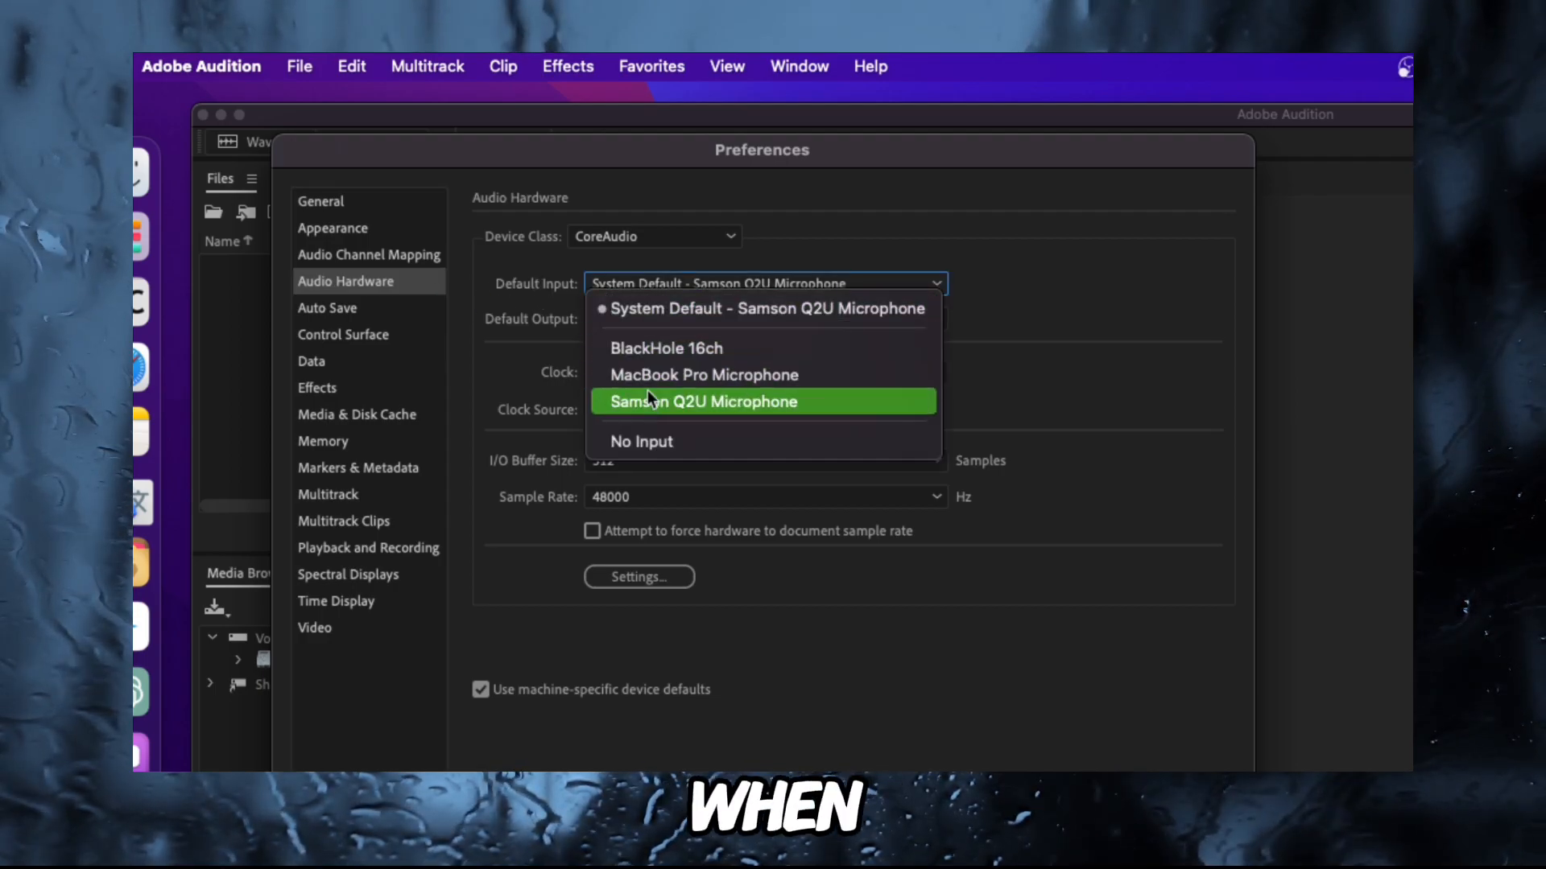
click(701, 401)
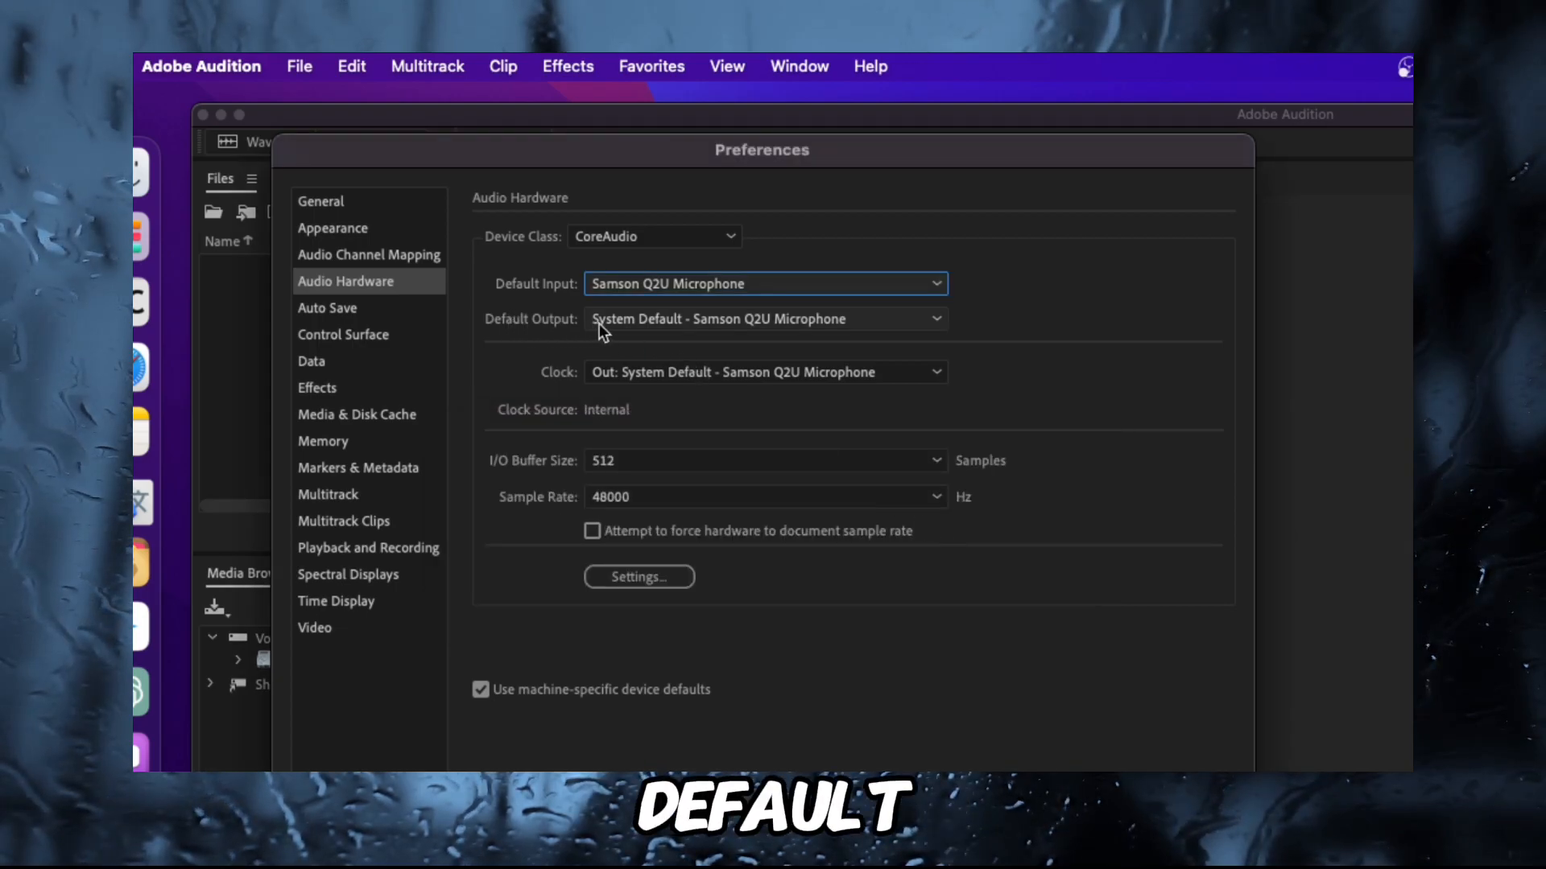
click(764, 319)
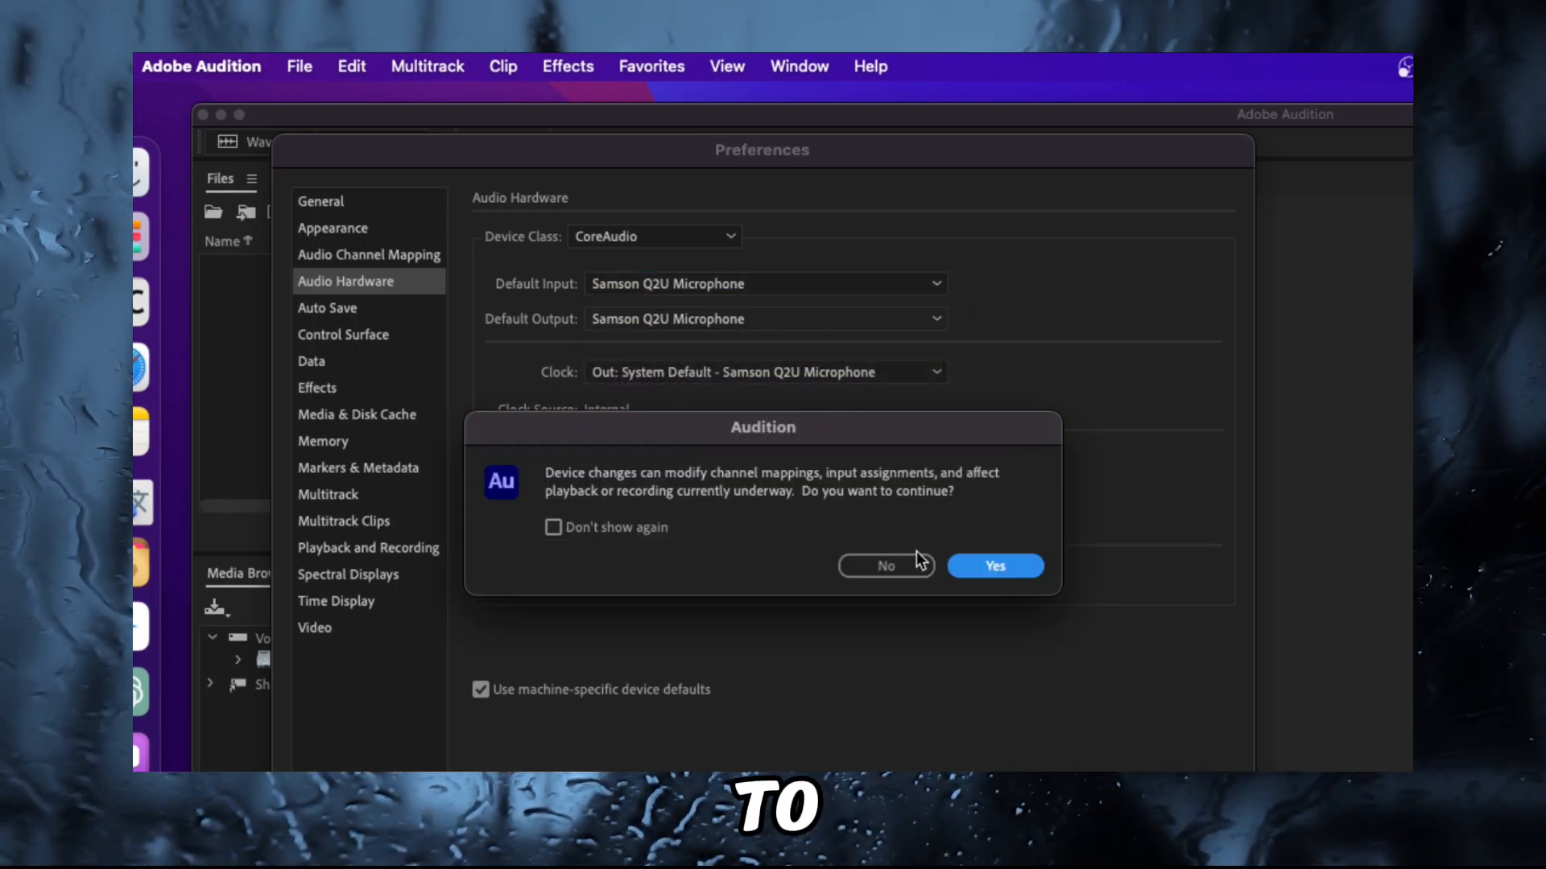
click(993, 566)
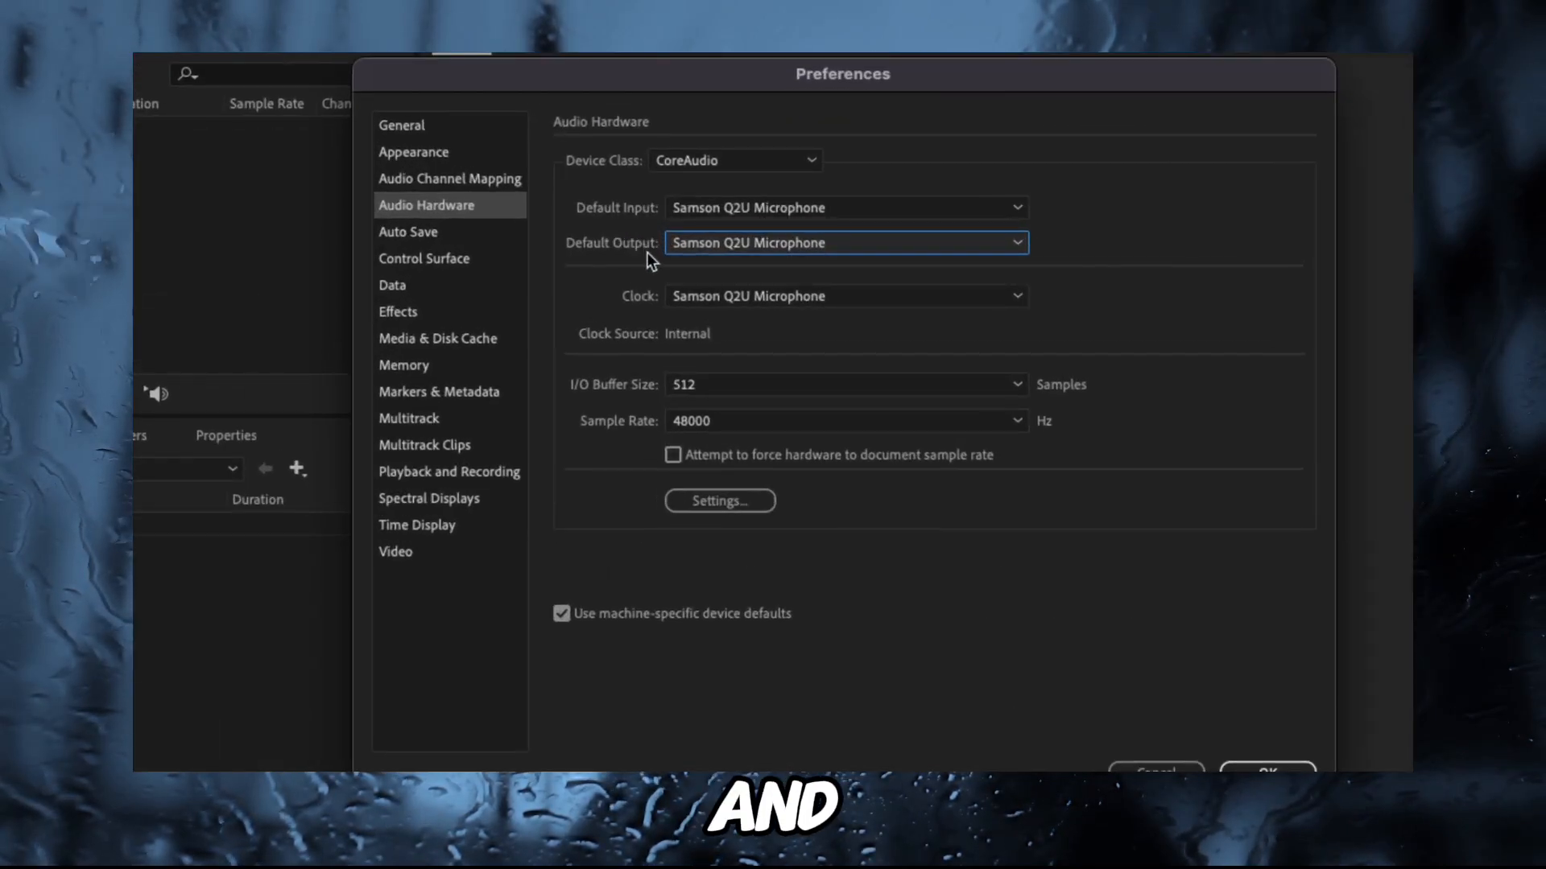
mouse_move(659, 273)
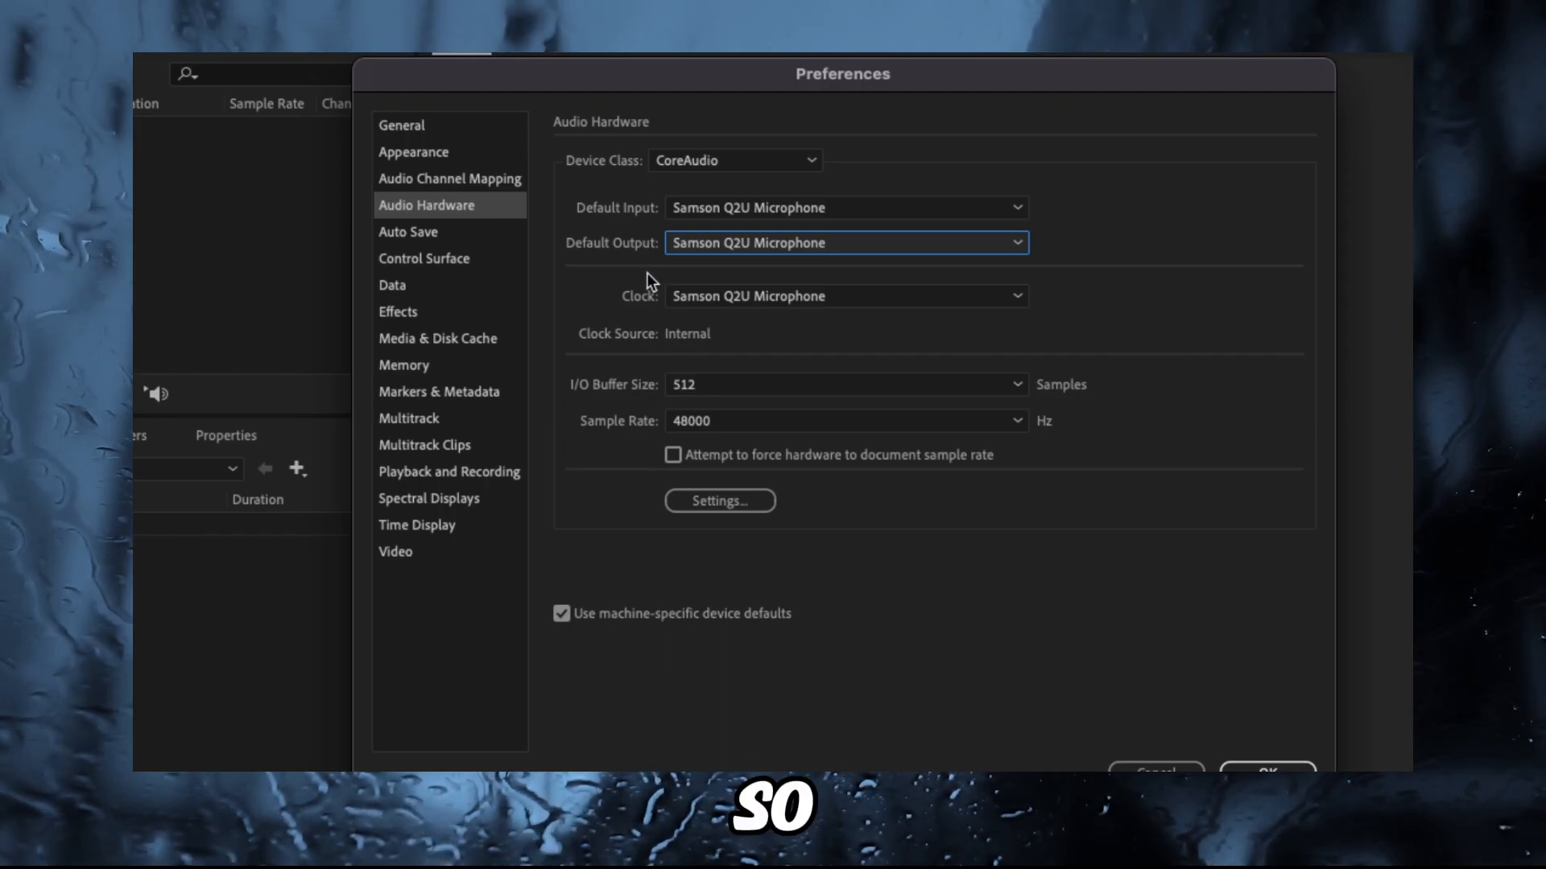
mouse_move(599, 297)
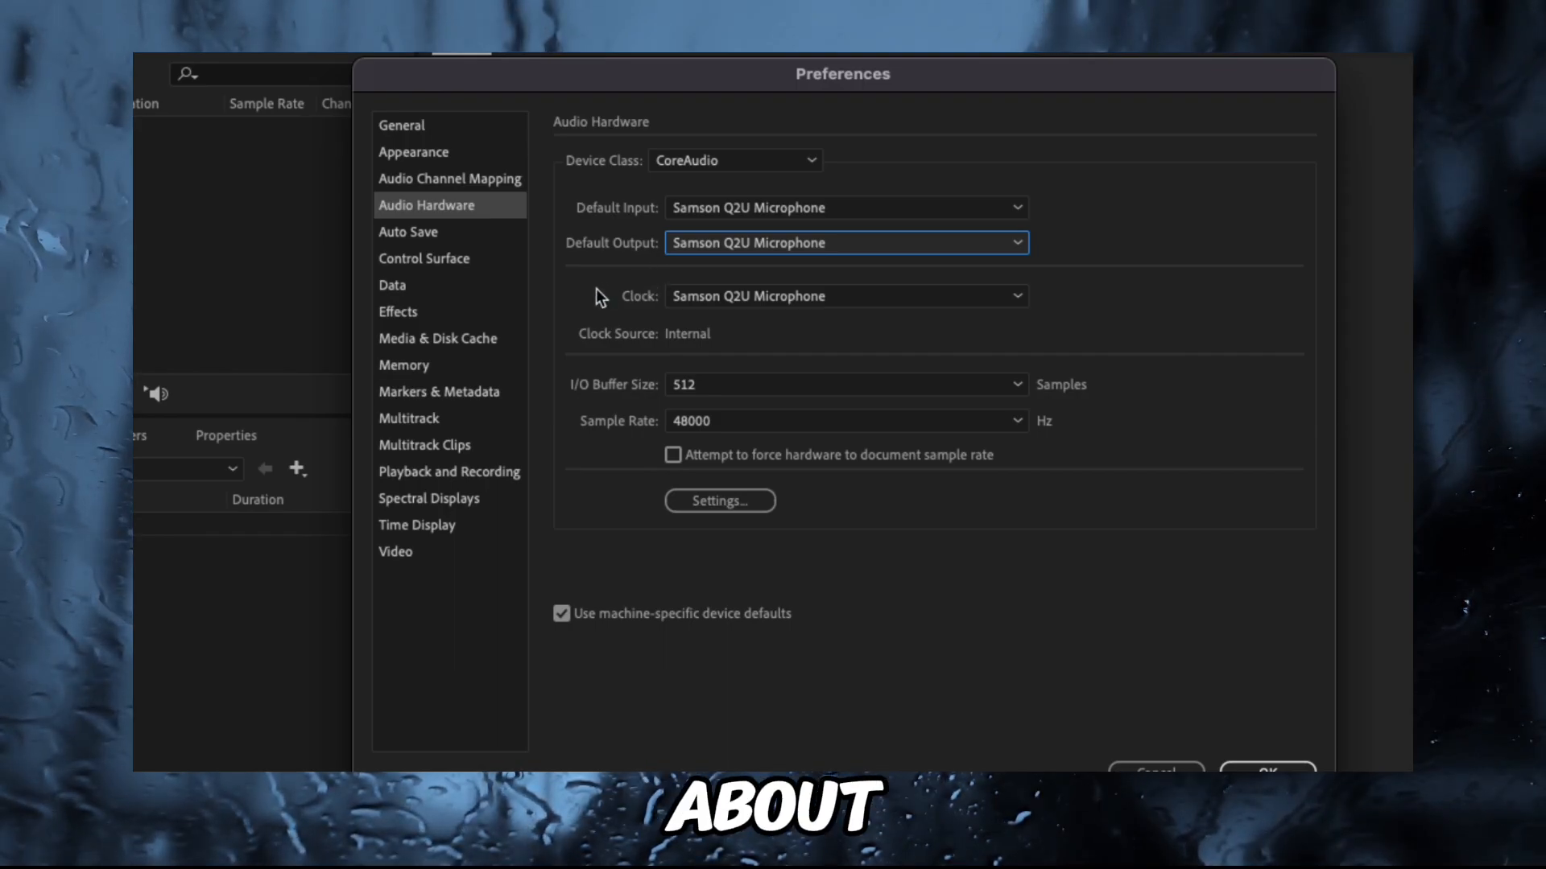